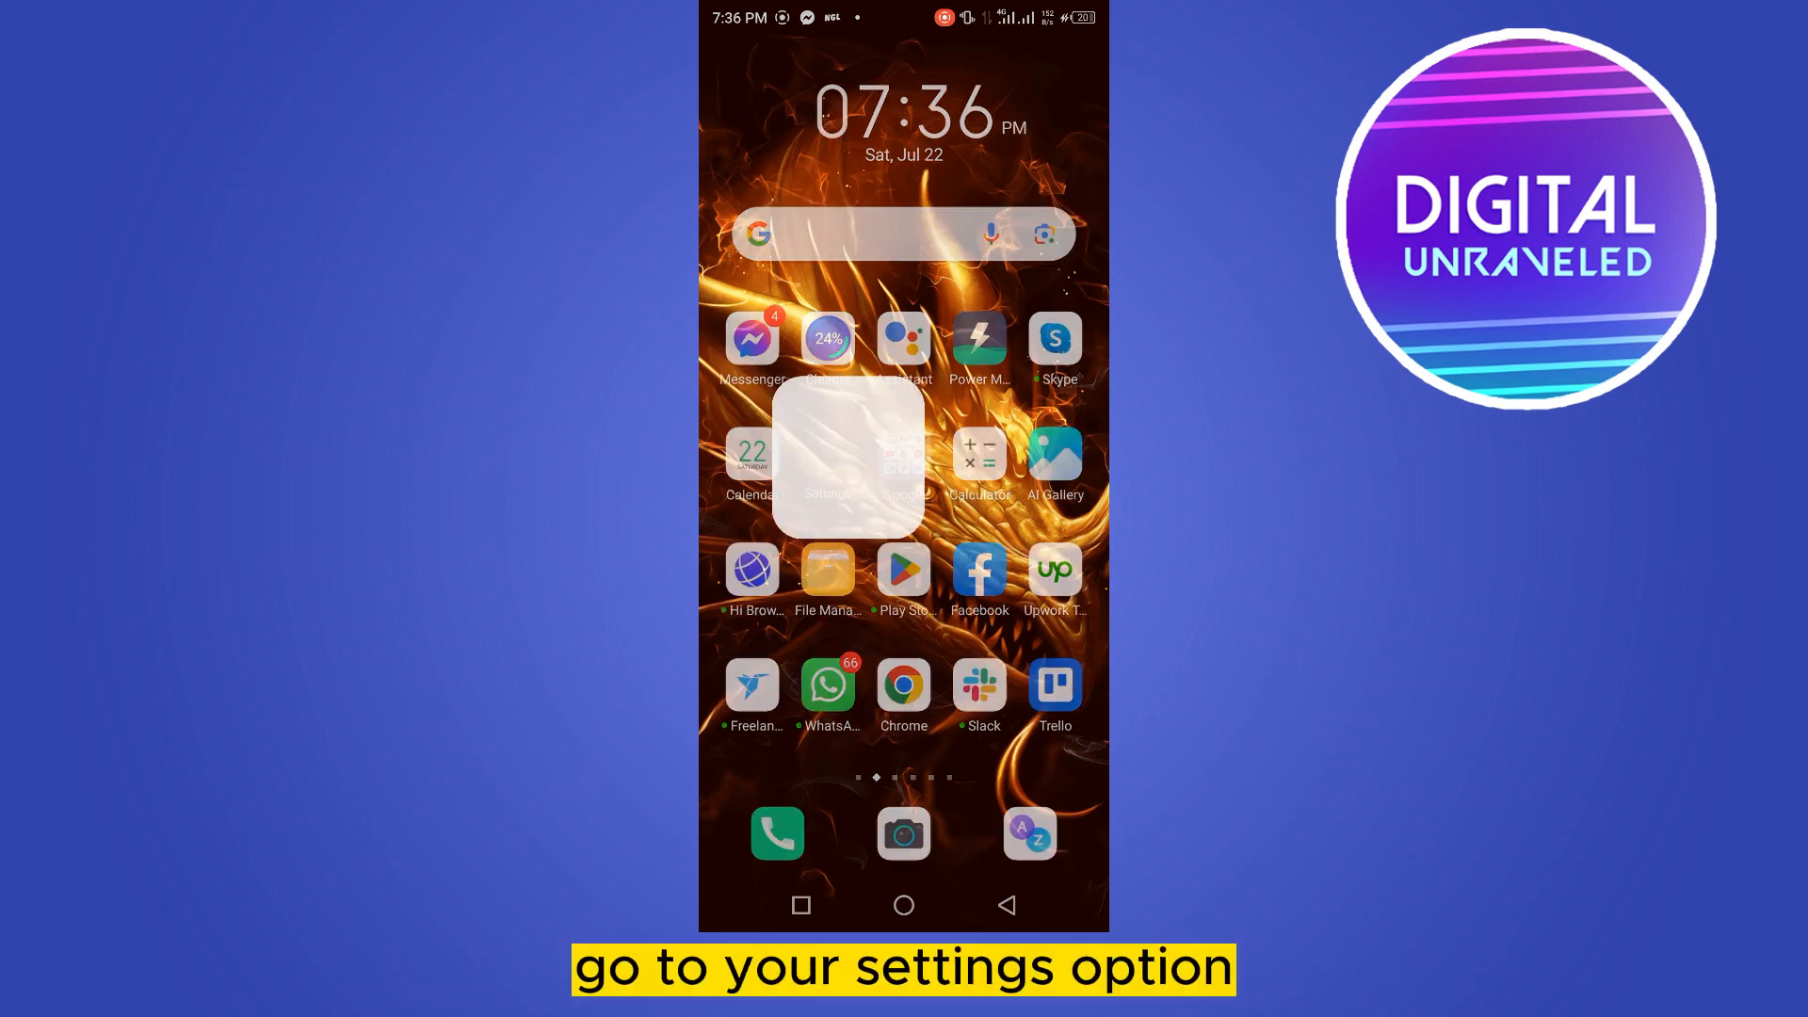
Launch the Settings app from the home screen
{"action": "left_click", "coordinate": [829, 452]}
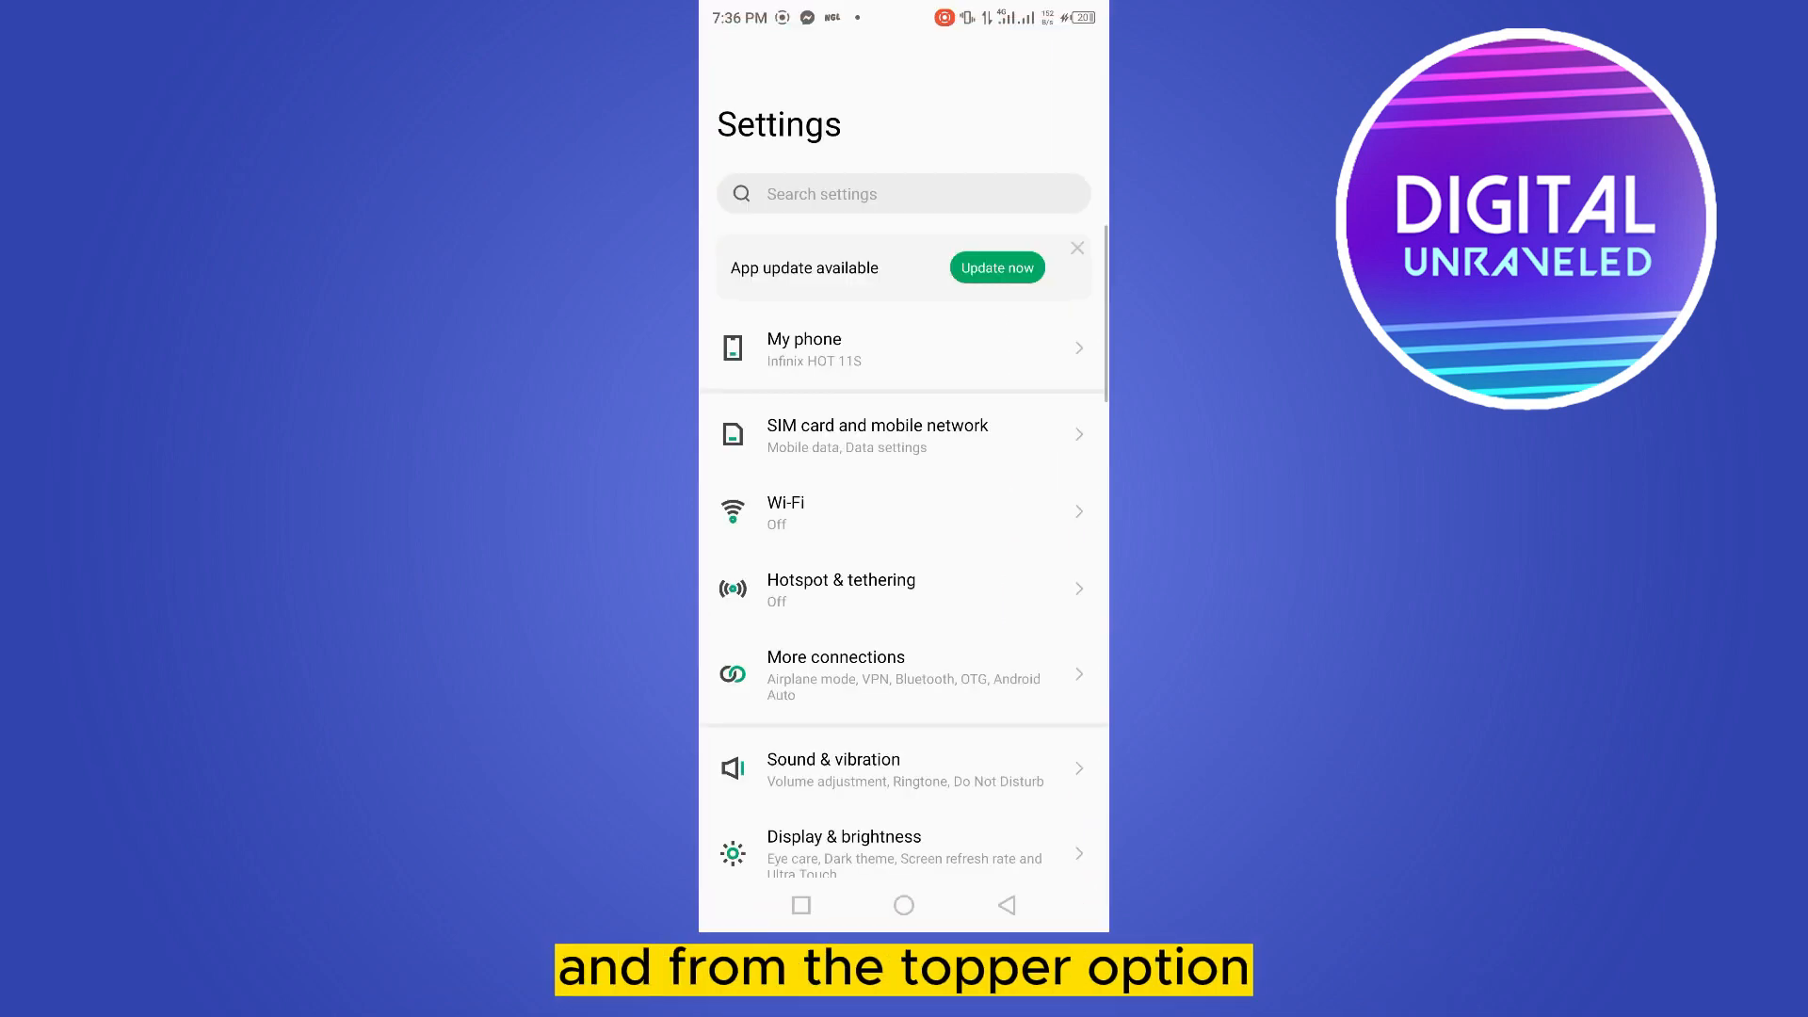
Search settings for 'digital' and go to Digital Wellbeing & parental controls
{"action": "left_click", "coordinate": [902, 194]}
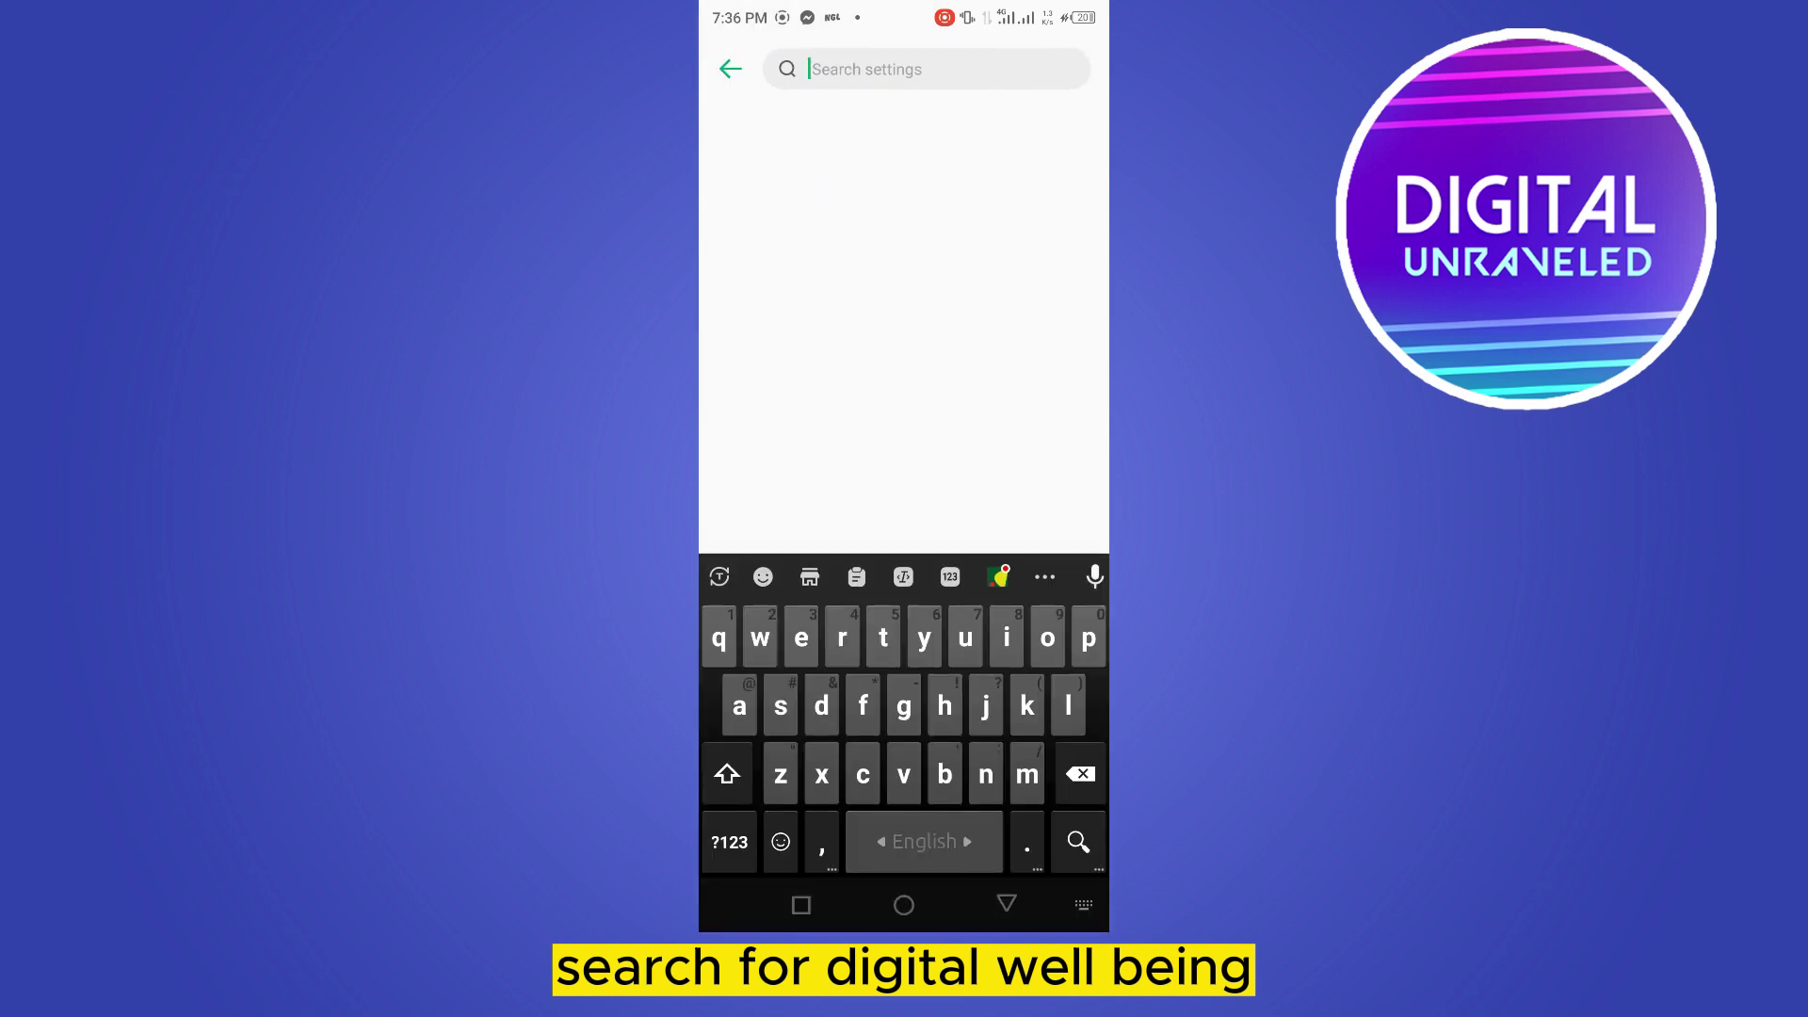
{"action": "type", "text": "dig"}
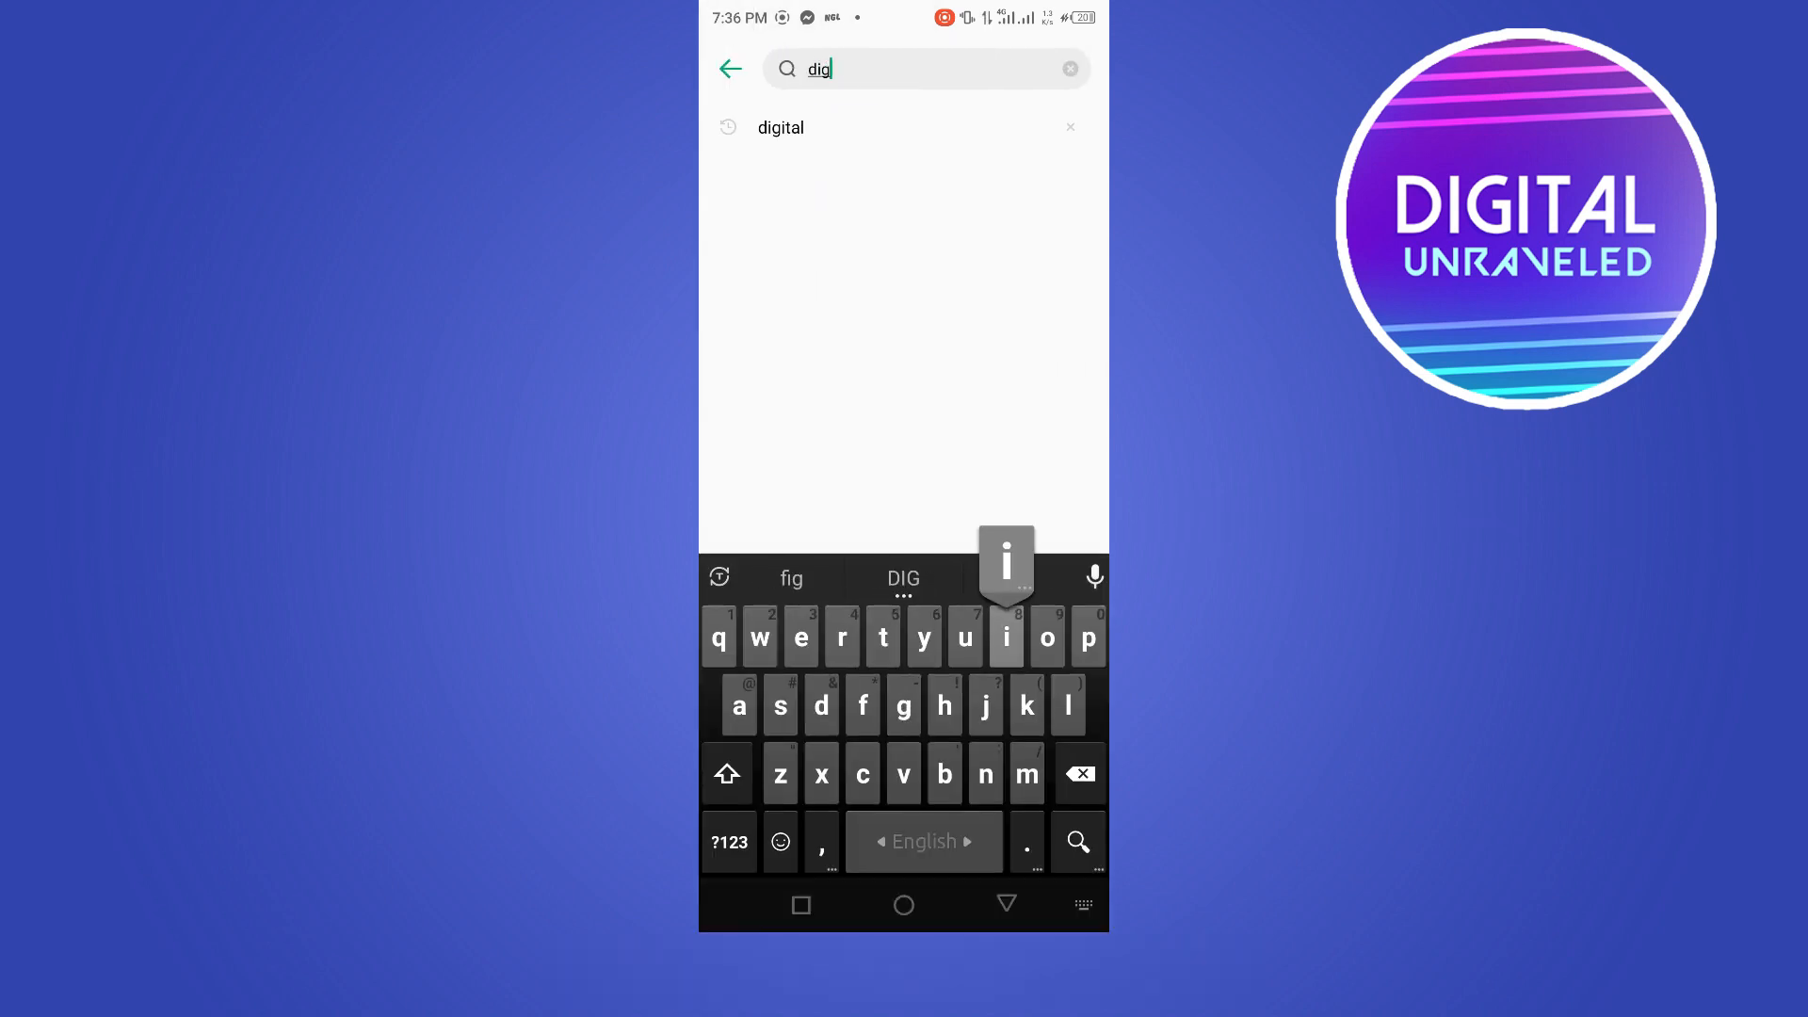
{"action": "type", "text": "ital"}
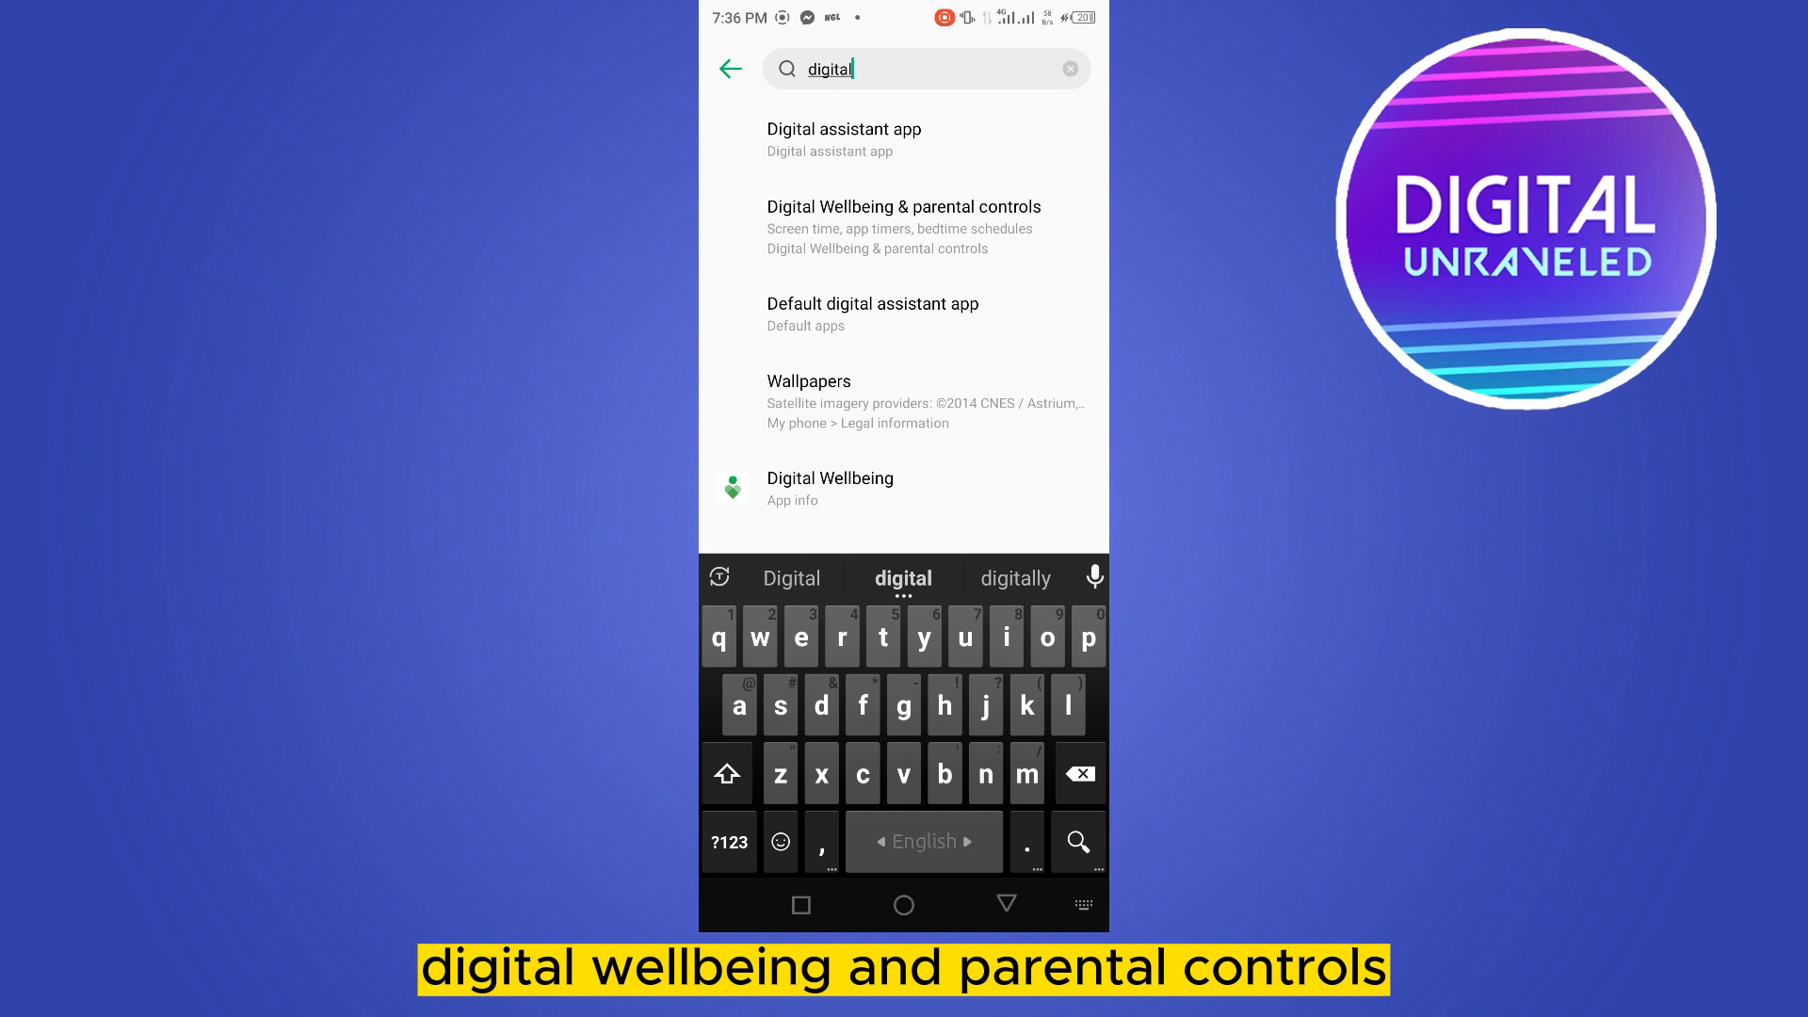
{"action": "left_click", "coordinate": [904, 226]}
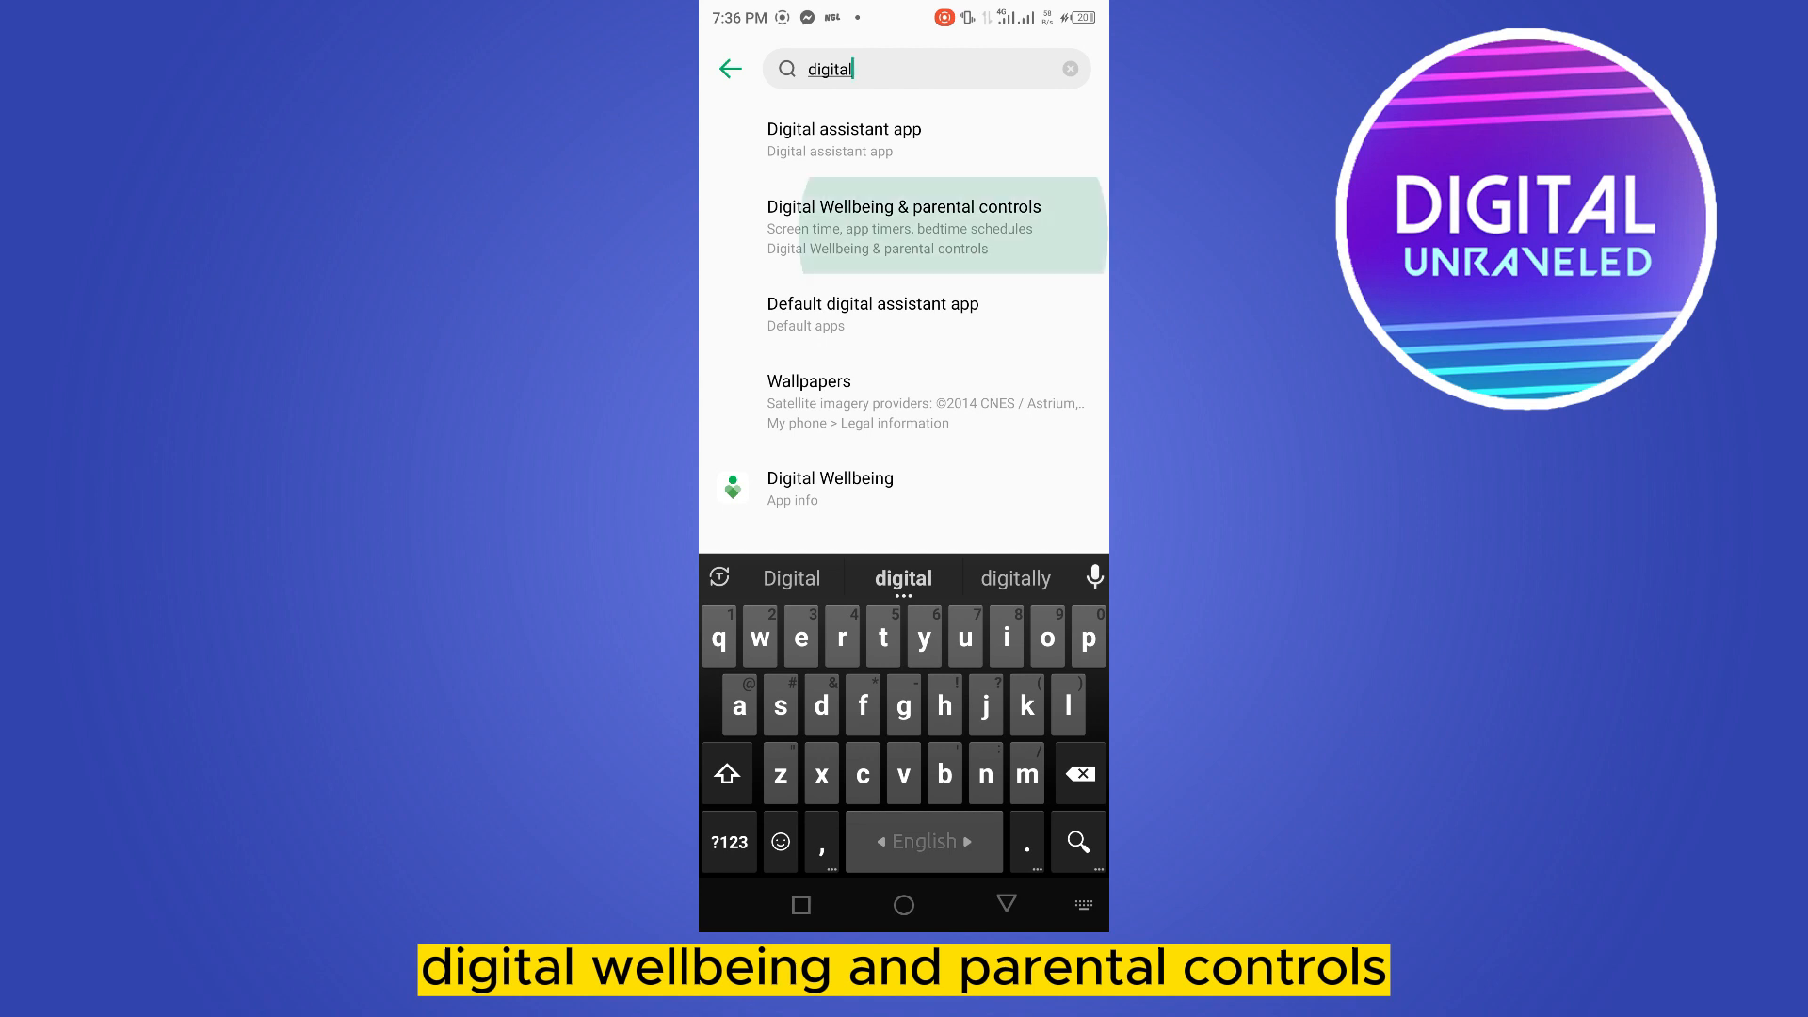
{"action": "left_click", "coordinate": [902, 207]}
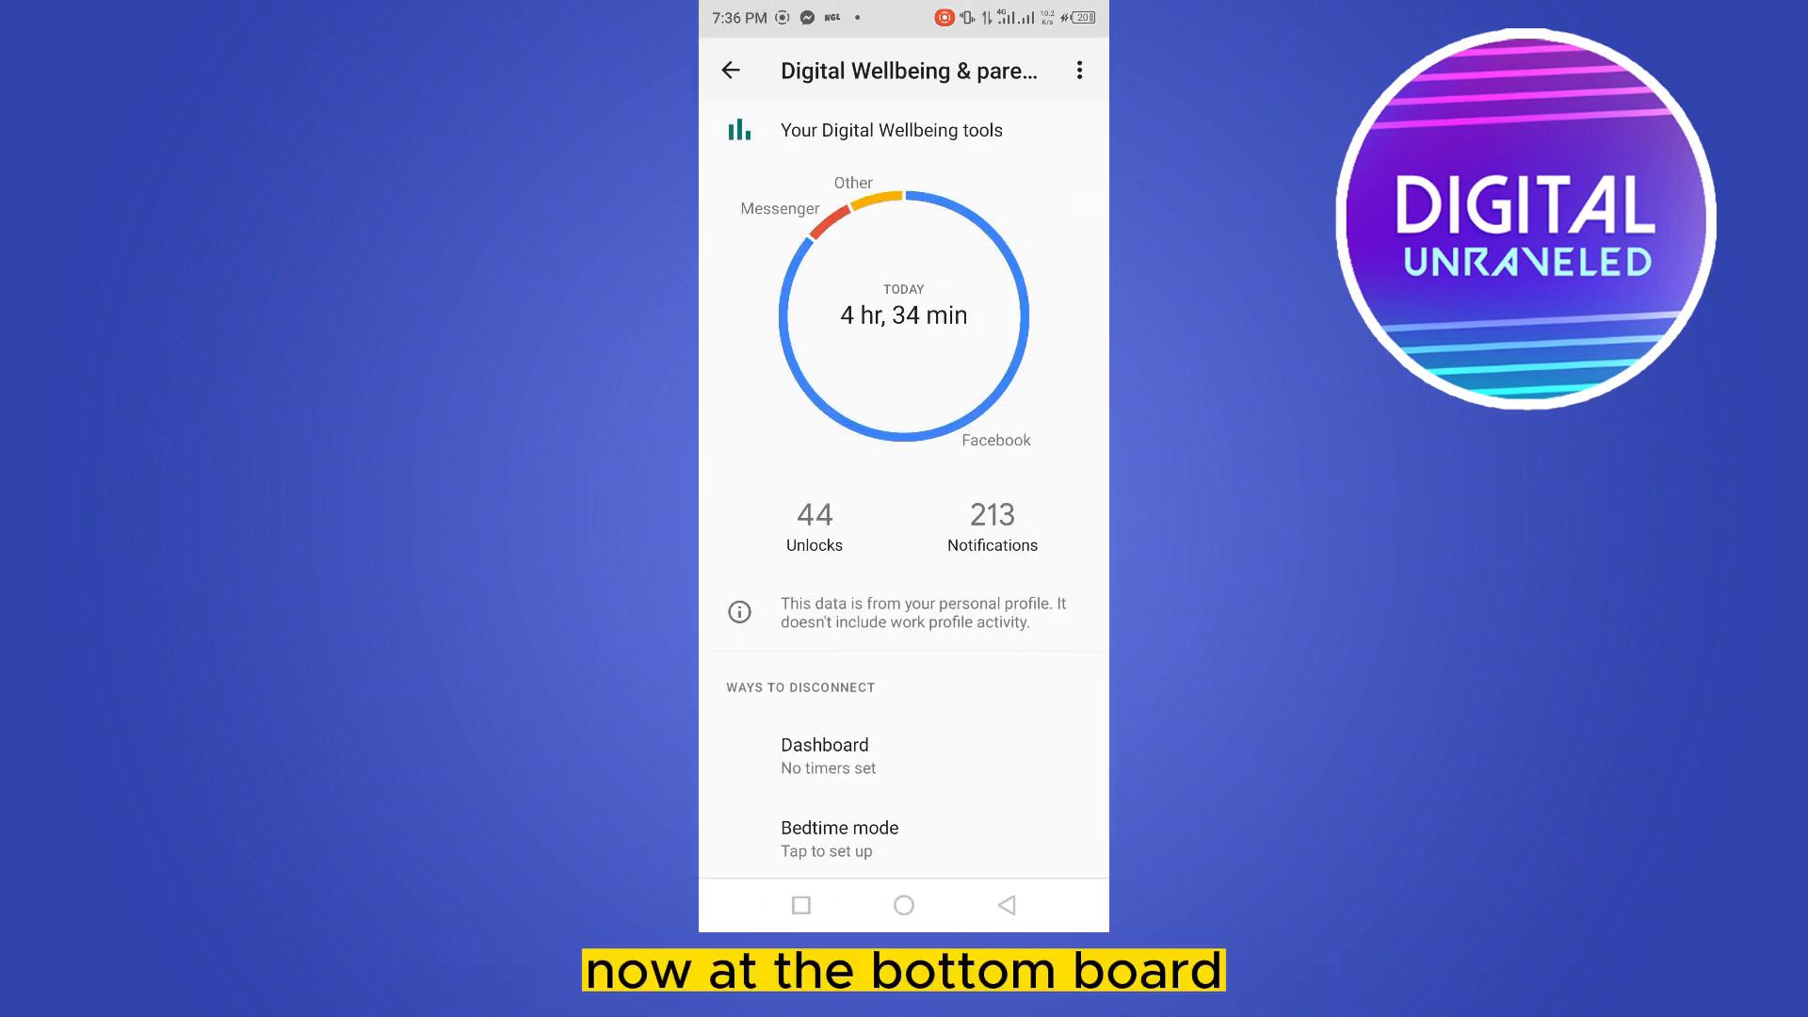
Scroll the Dashboard app list and choose Facebook to see its usage details
{"action": "scroll", "scroll_direction": "down", "scroll_amount": 3}
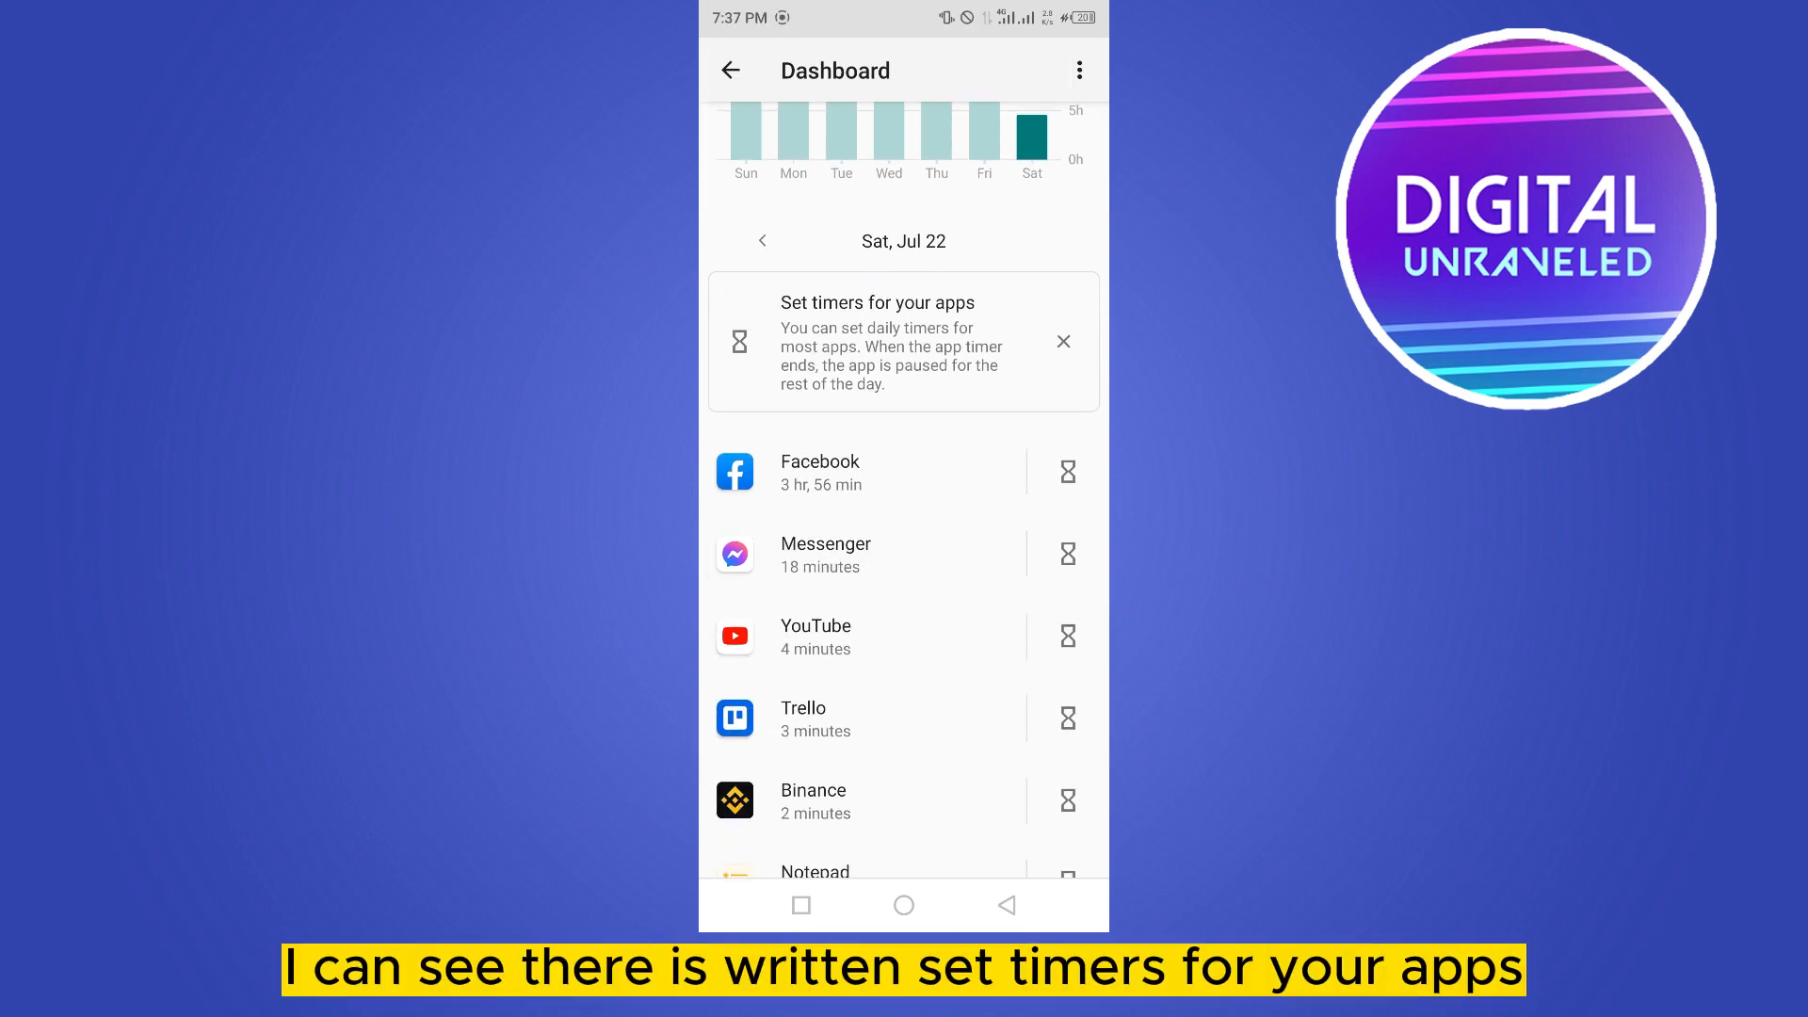
{"action": "scroll", "scroll_direction": "down", "scroll_amount": 3}
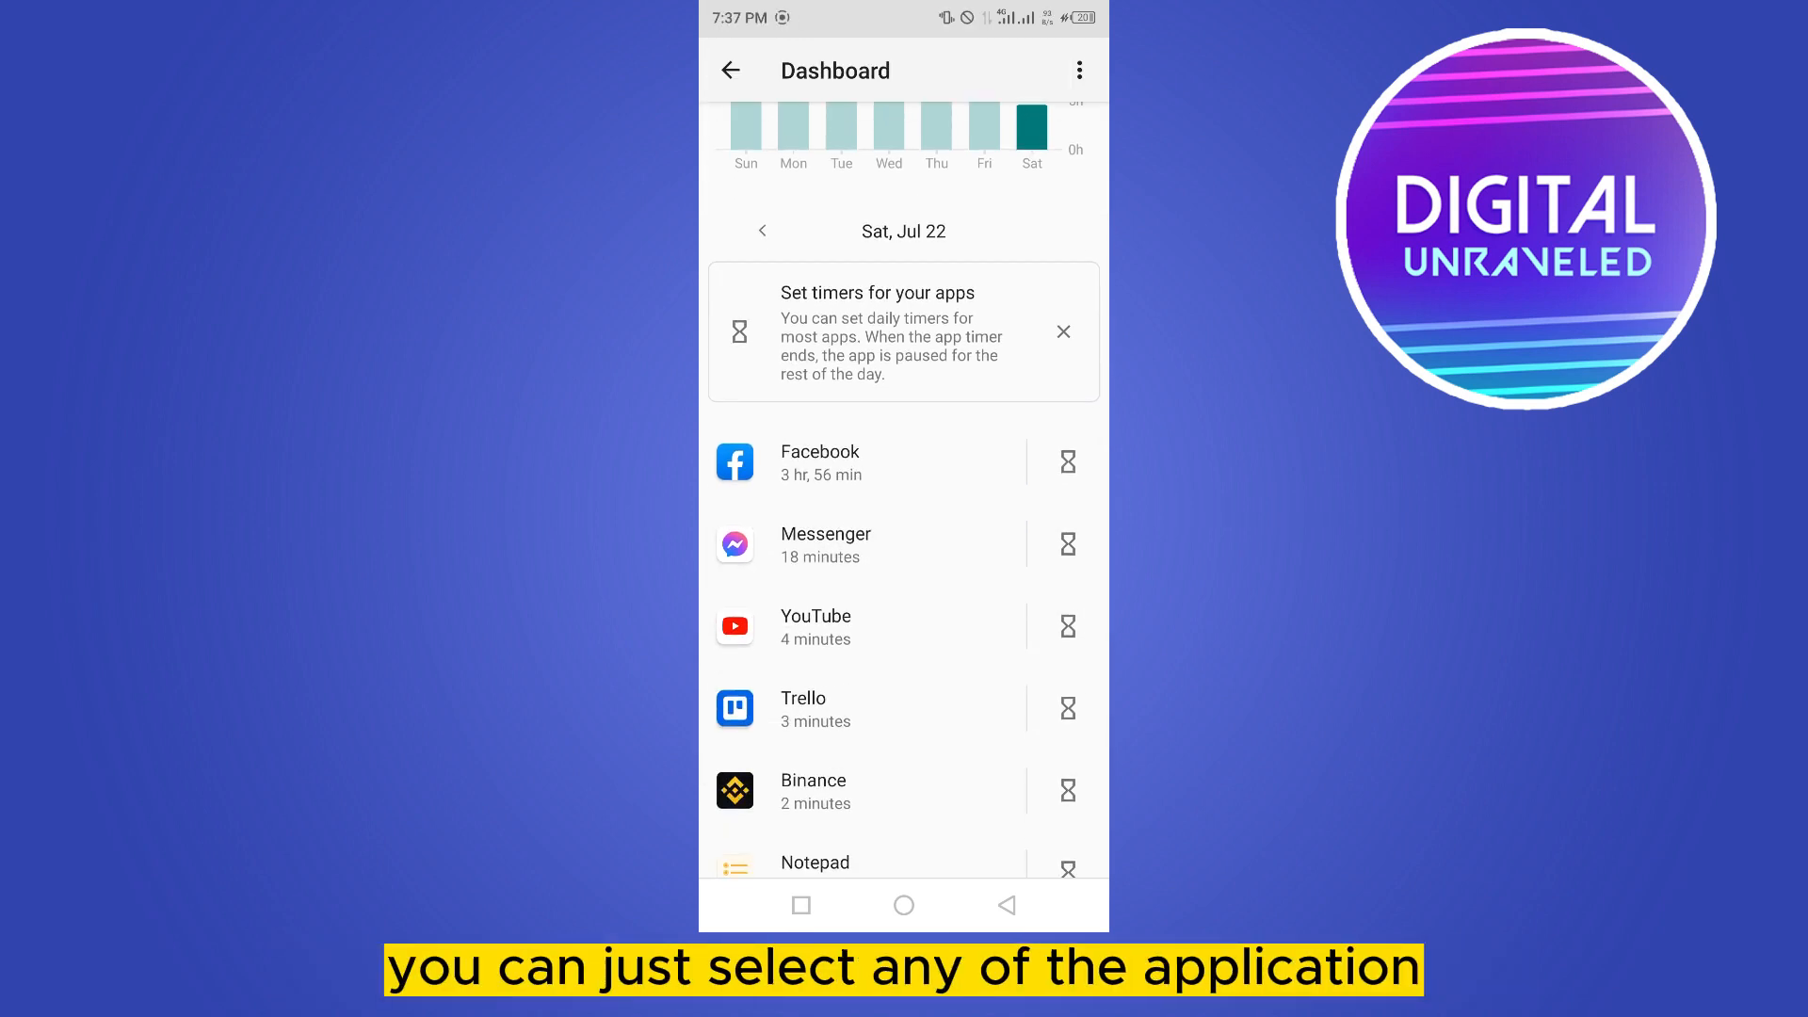
{"action": "left_click", "coordinate": [819, 464]}
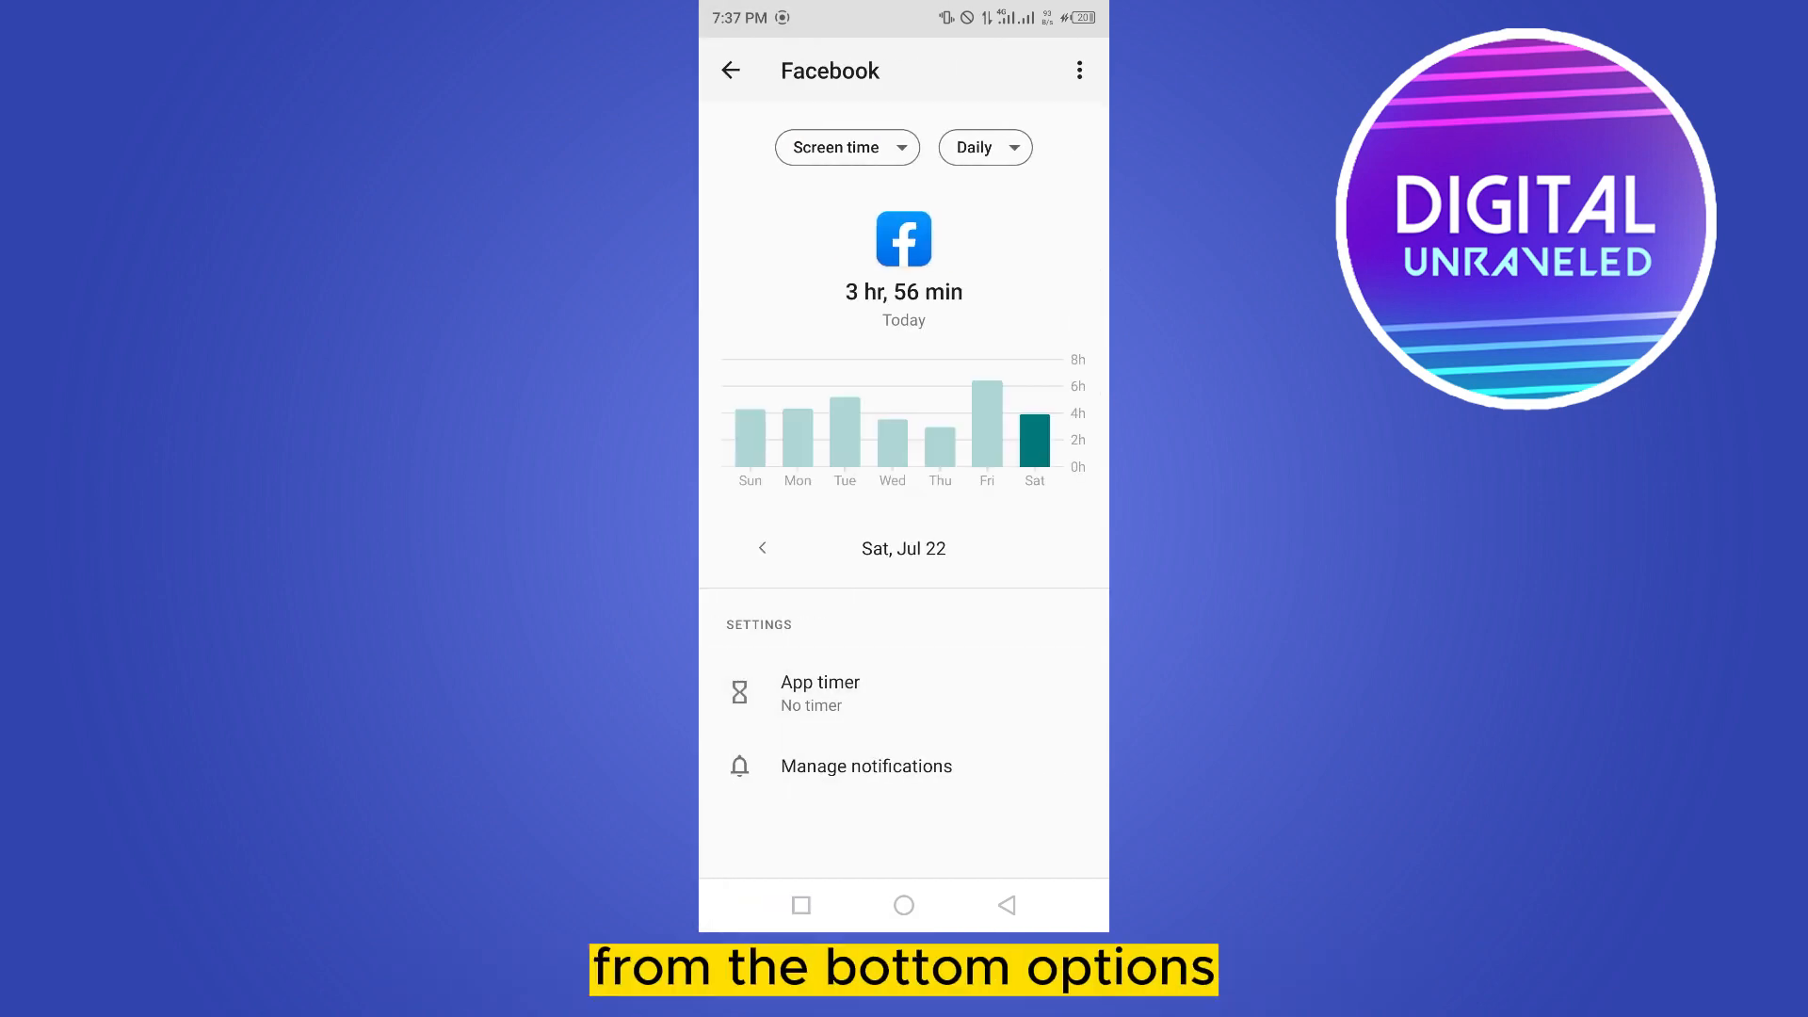
{"action": "left_click", "coordinate": [821, 693]}
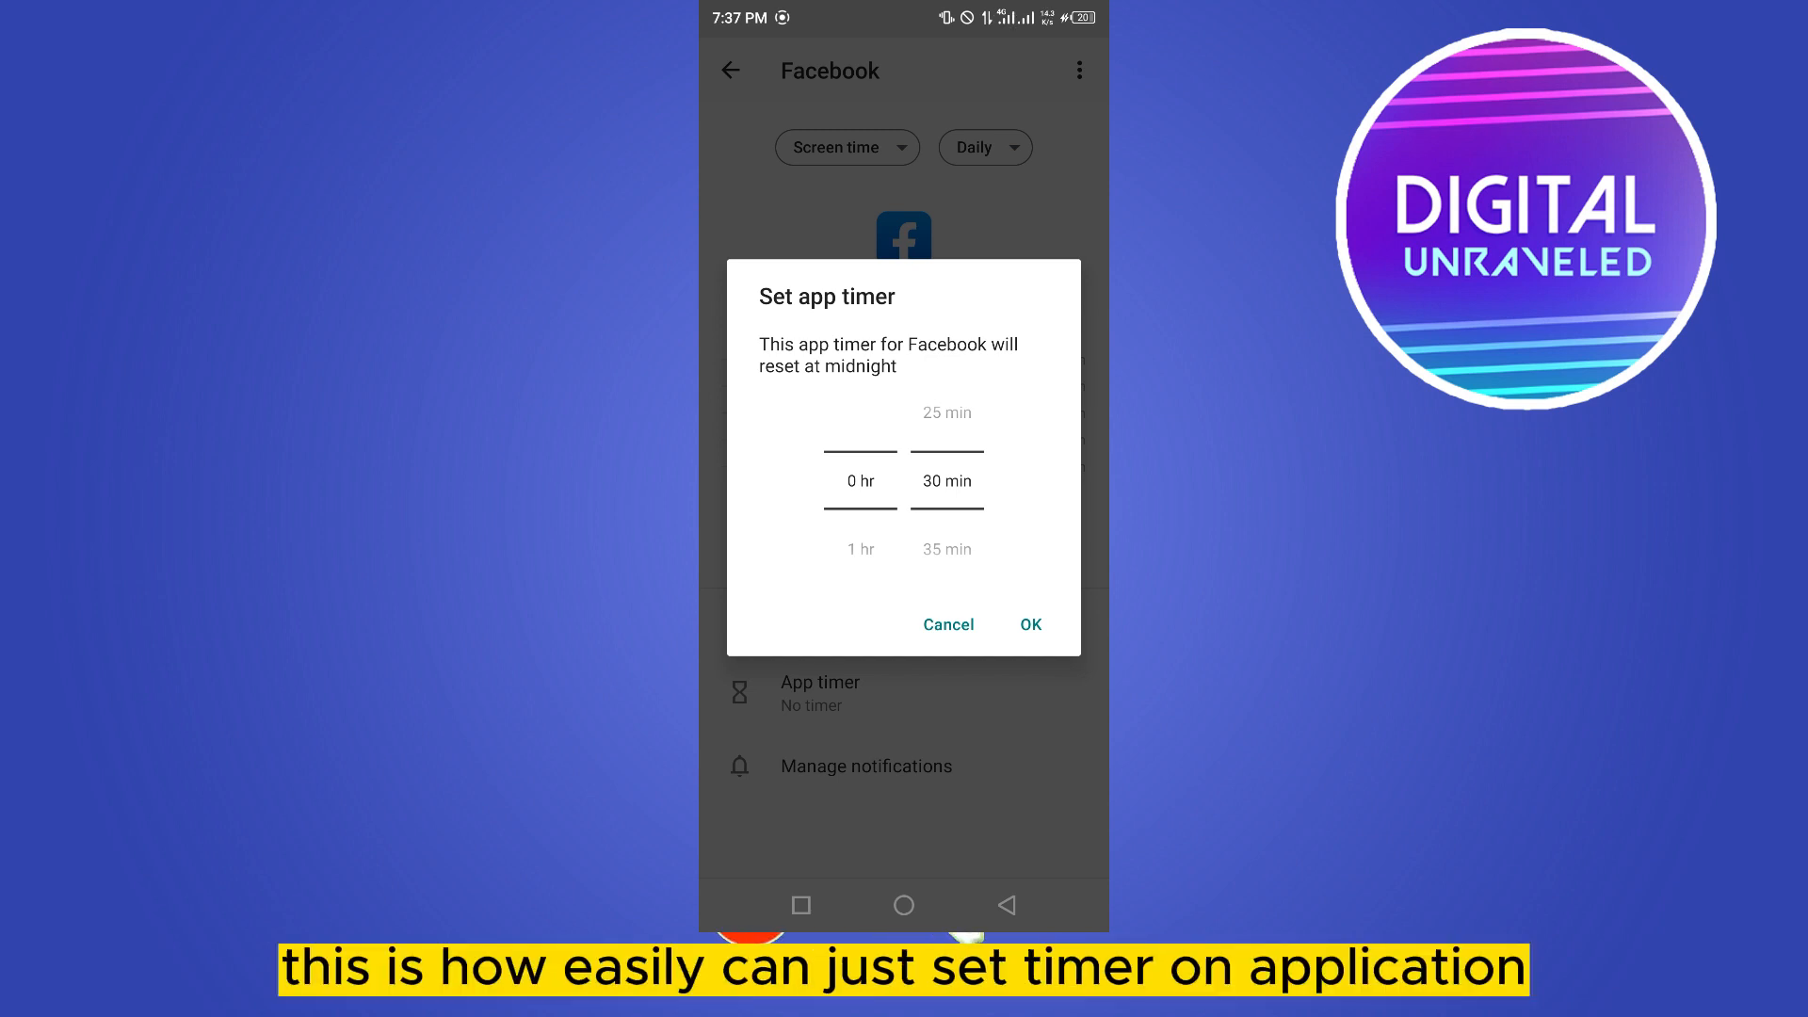
{"action": "left_click", "coordinate": [947, 624]}
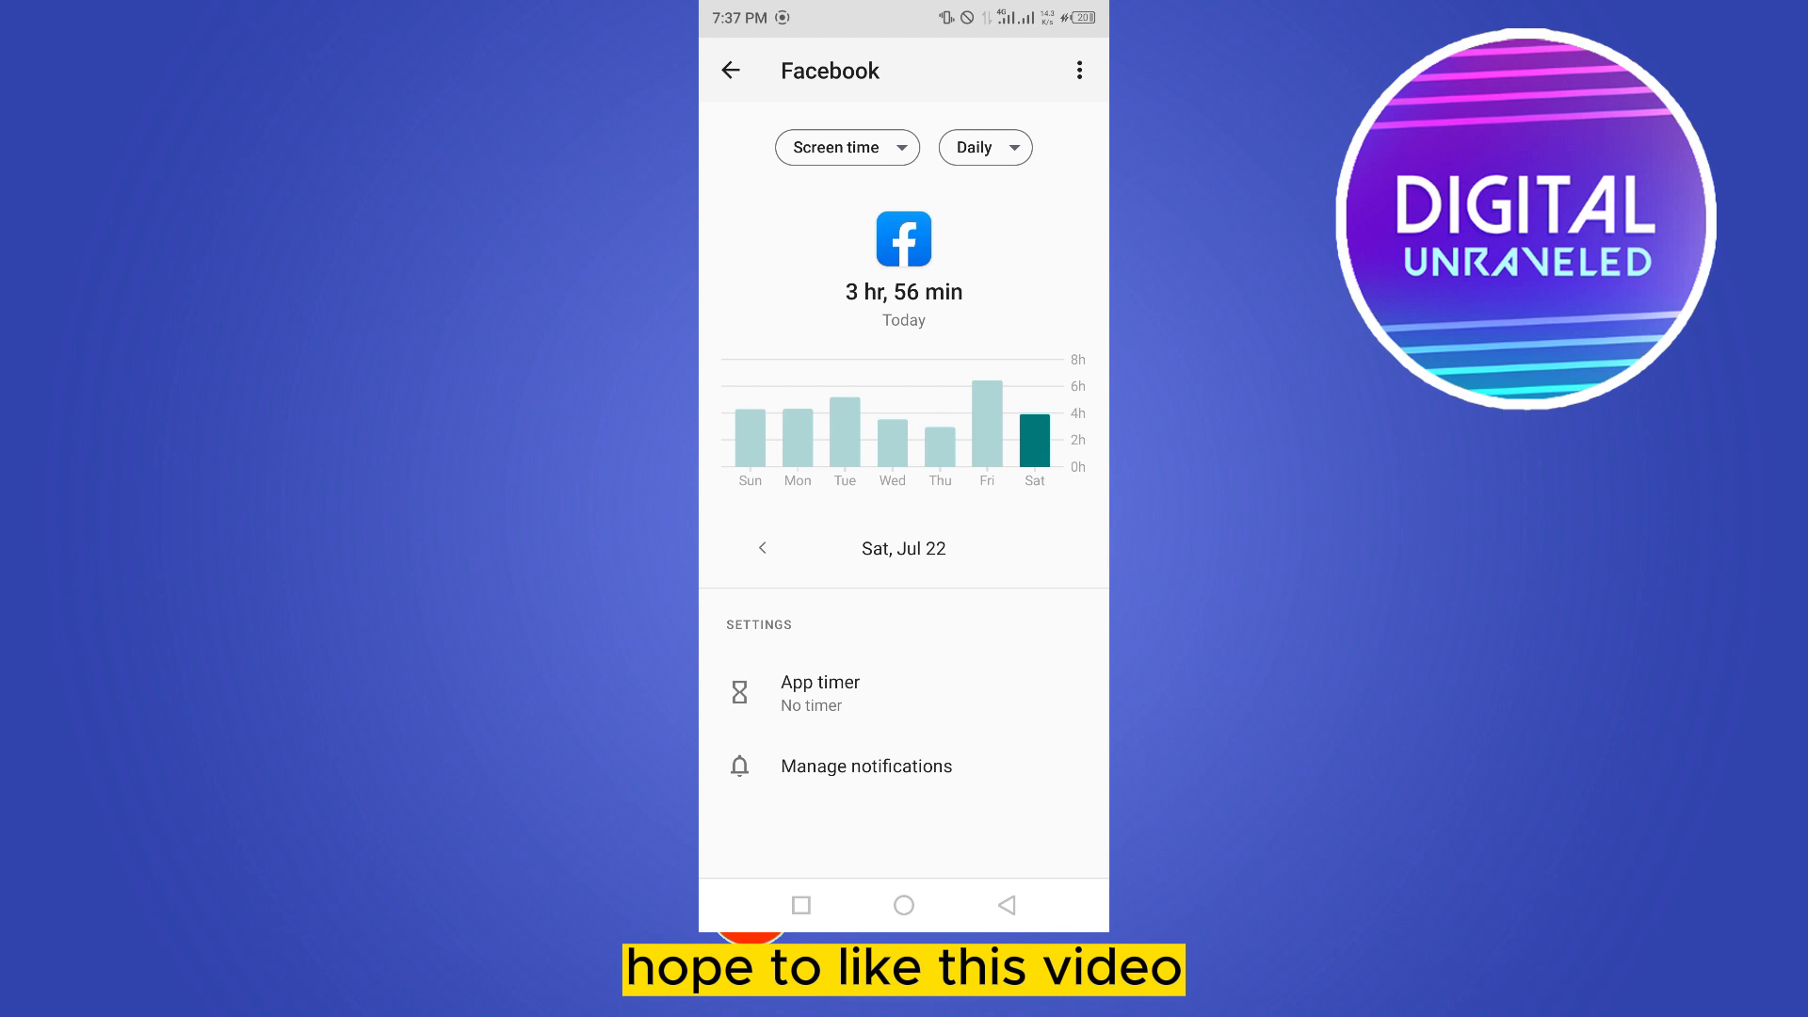